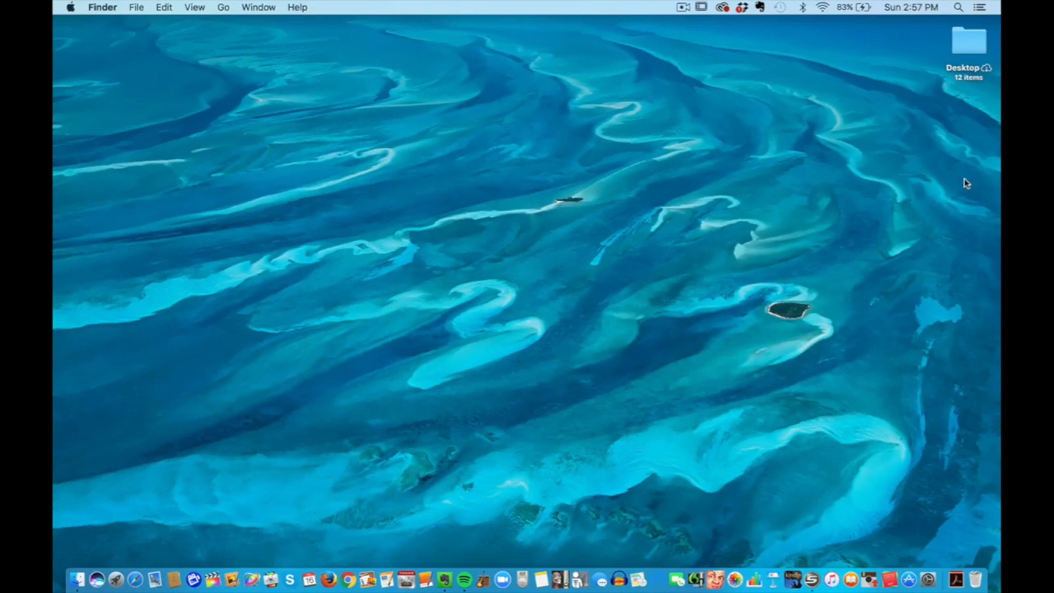
mouse_move(148, 63)
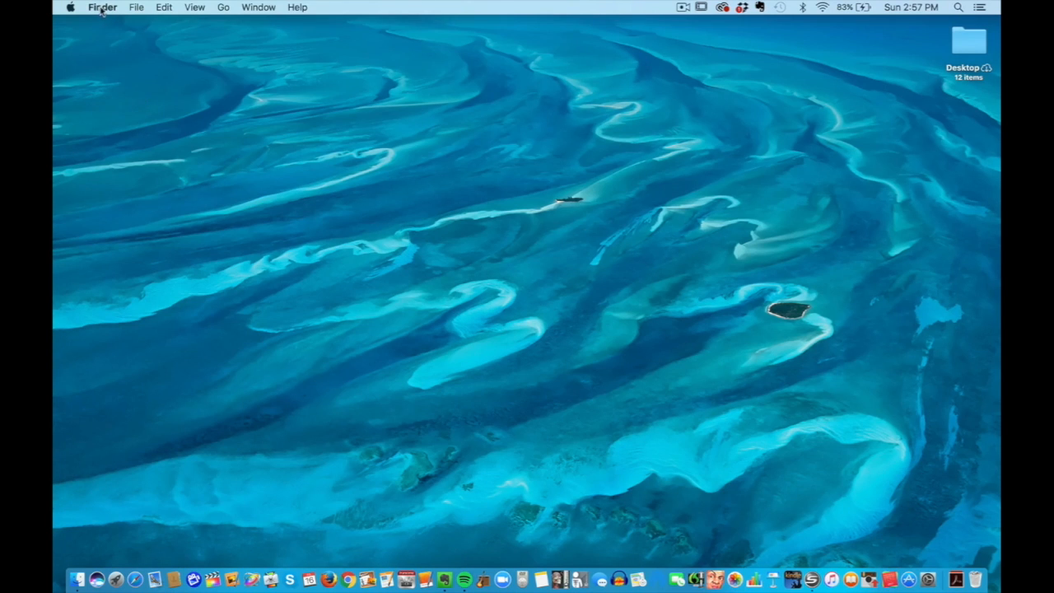
Step: Bring up a Finder window showing the Mac's top-level locations
left_click(102, 7)
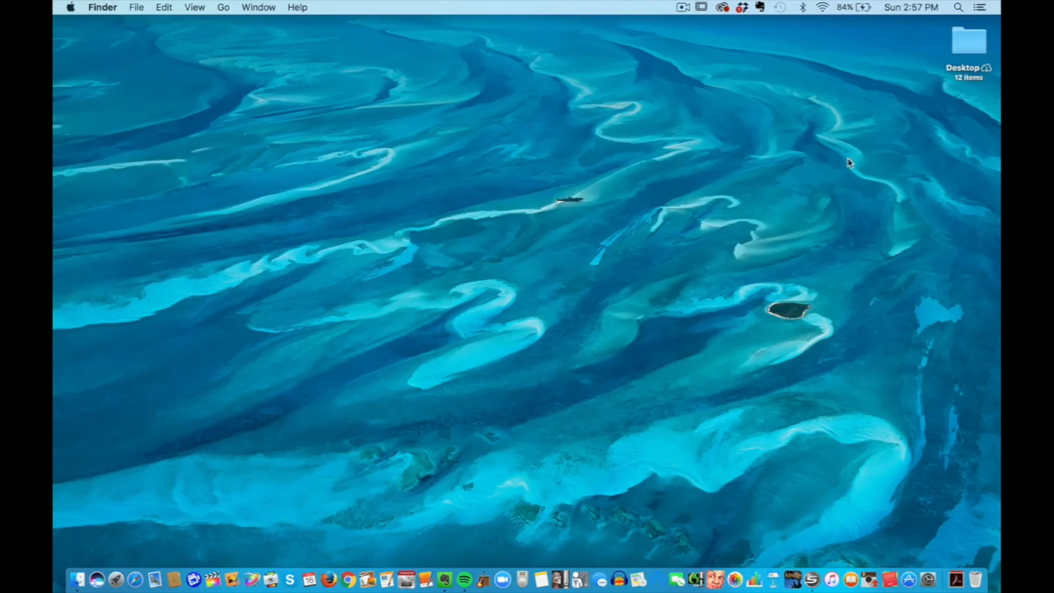
mouse_move(968, 152)
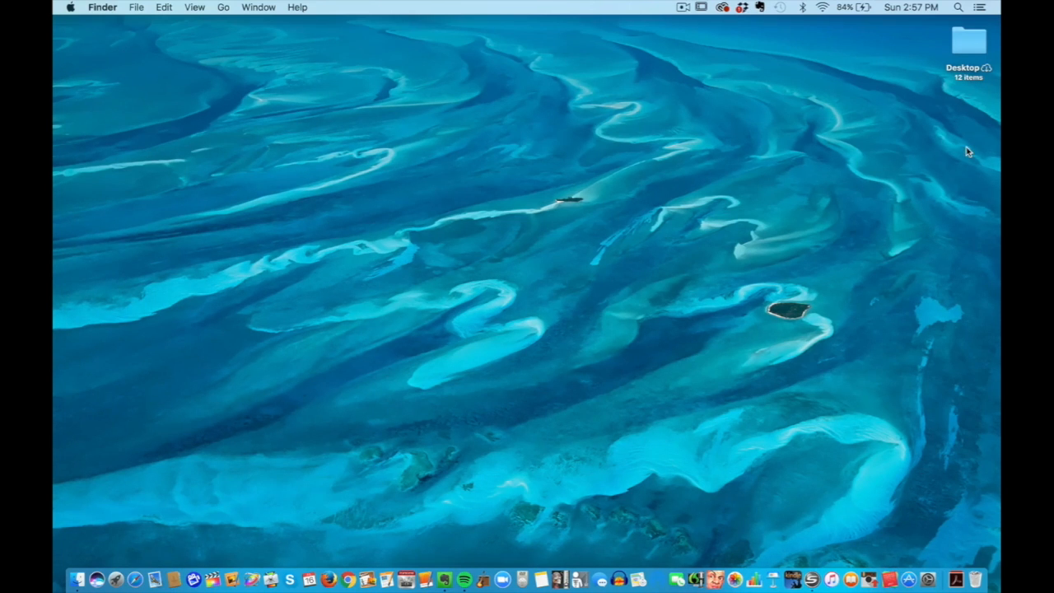
mouse_move(172, 405)
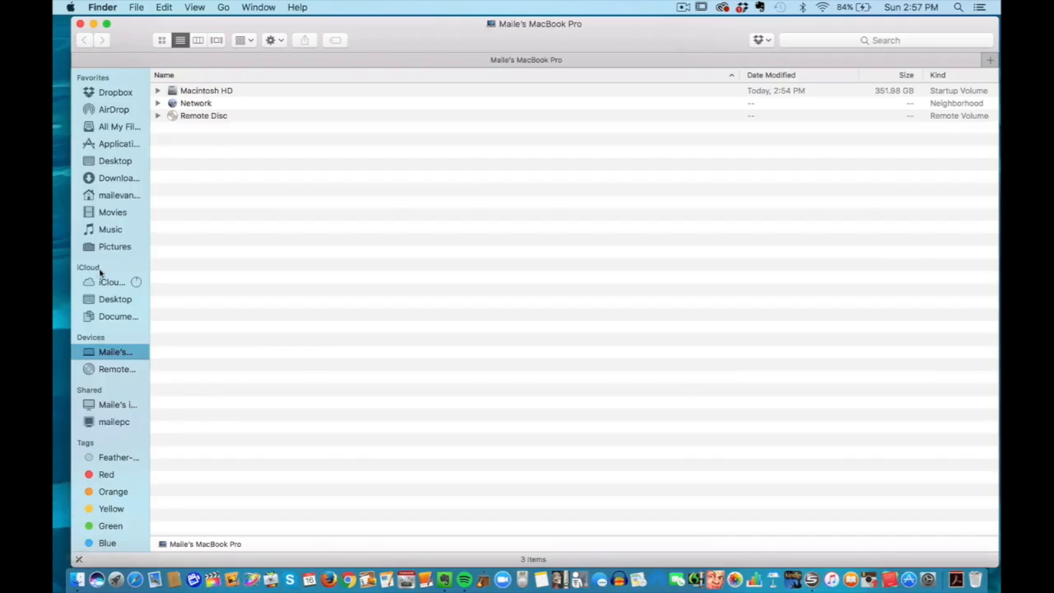
Step: Close the devices window and bring up the Apple menu to restart the Mac
left_click(81, 23)
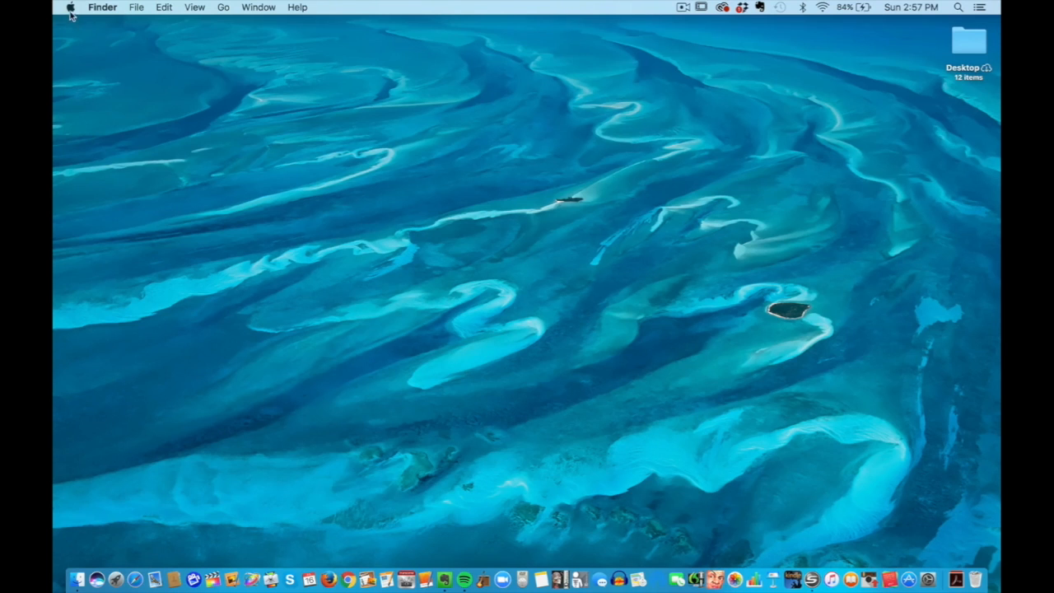
left_click(71, 6)
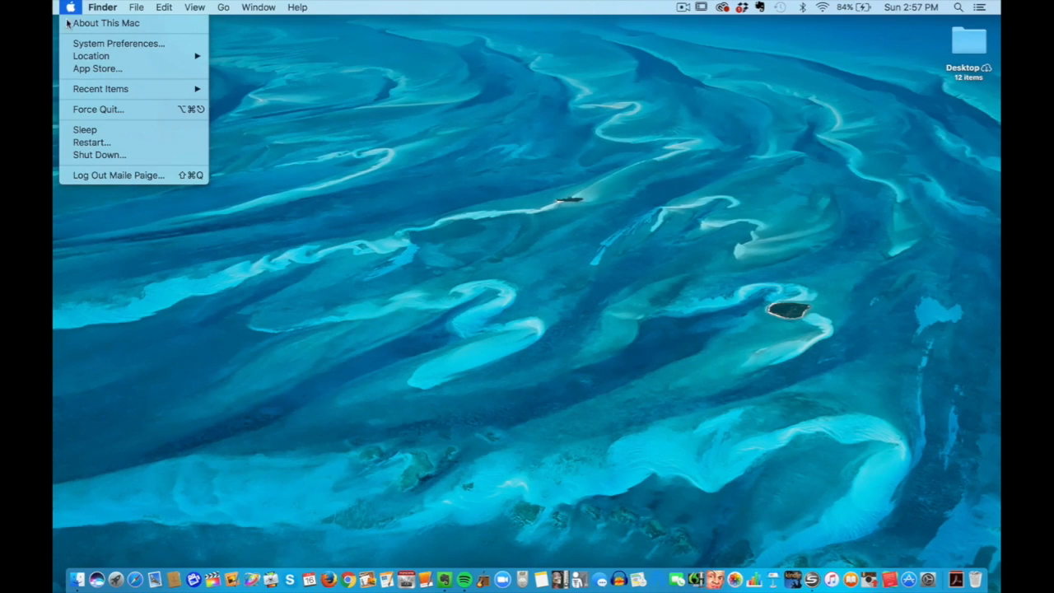
mouse_move(92, 142)
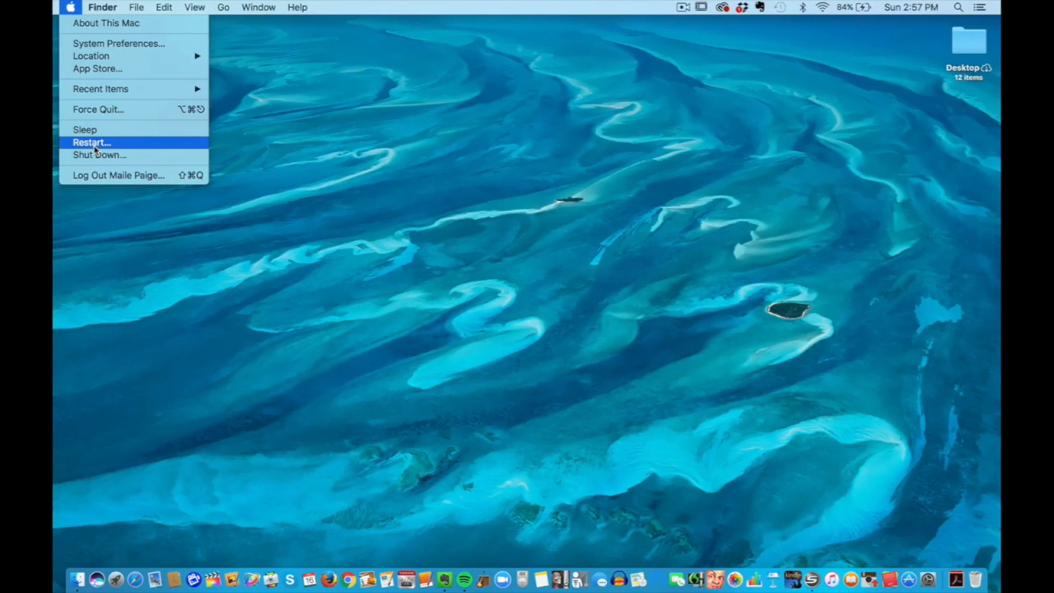
mouse_move(617, 69)
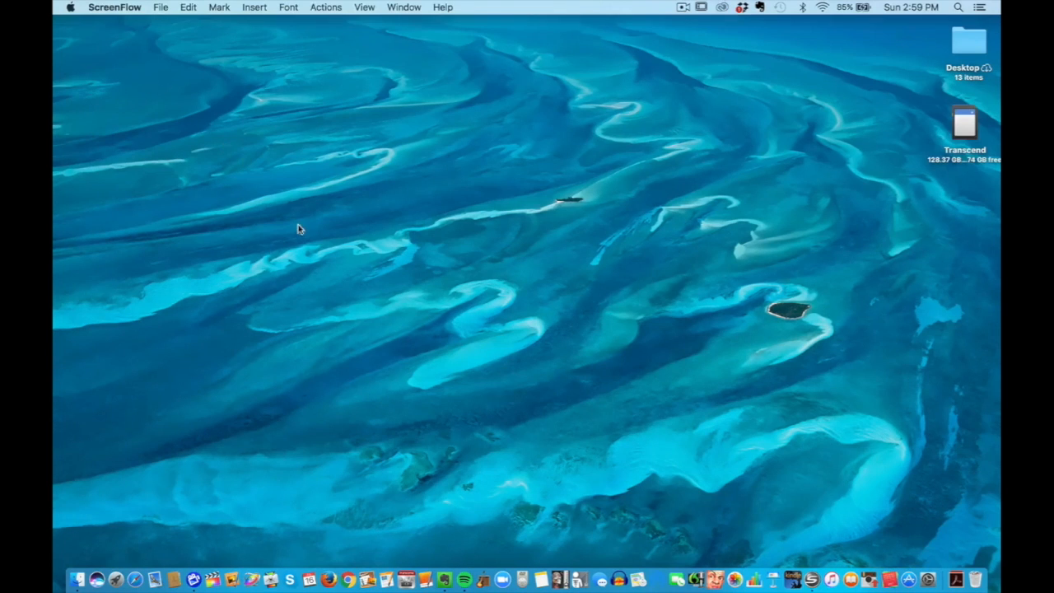
mouse_move(296, 330)
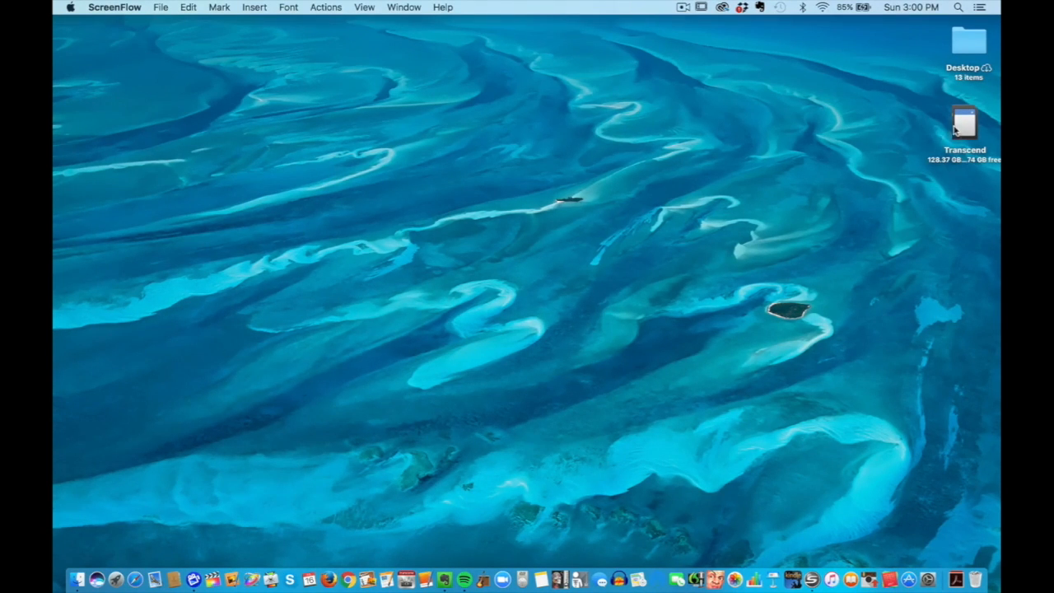
left_click(124, 132)
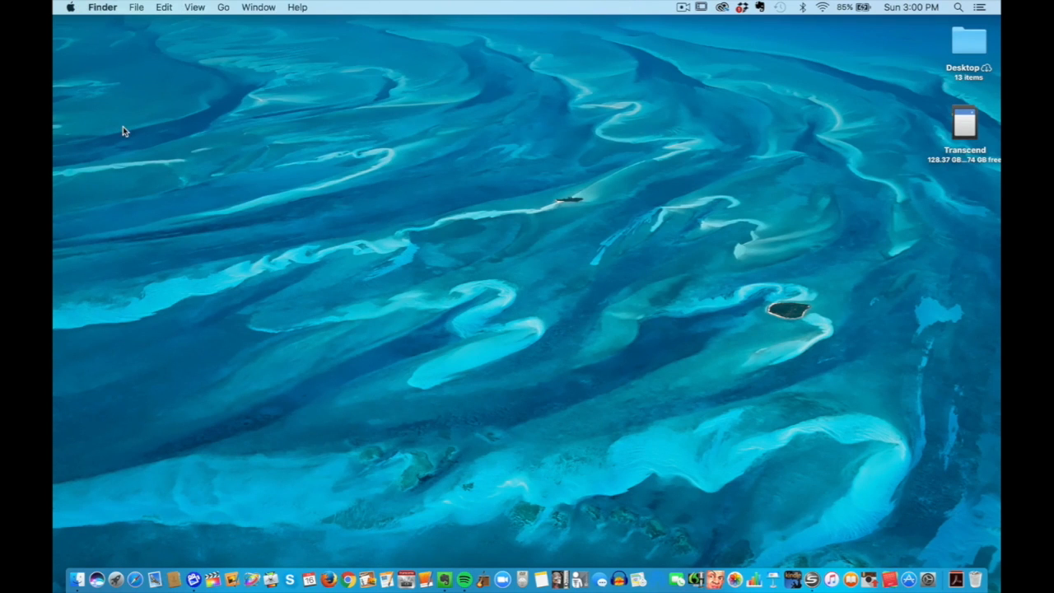
left_click(102, 7)
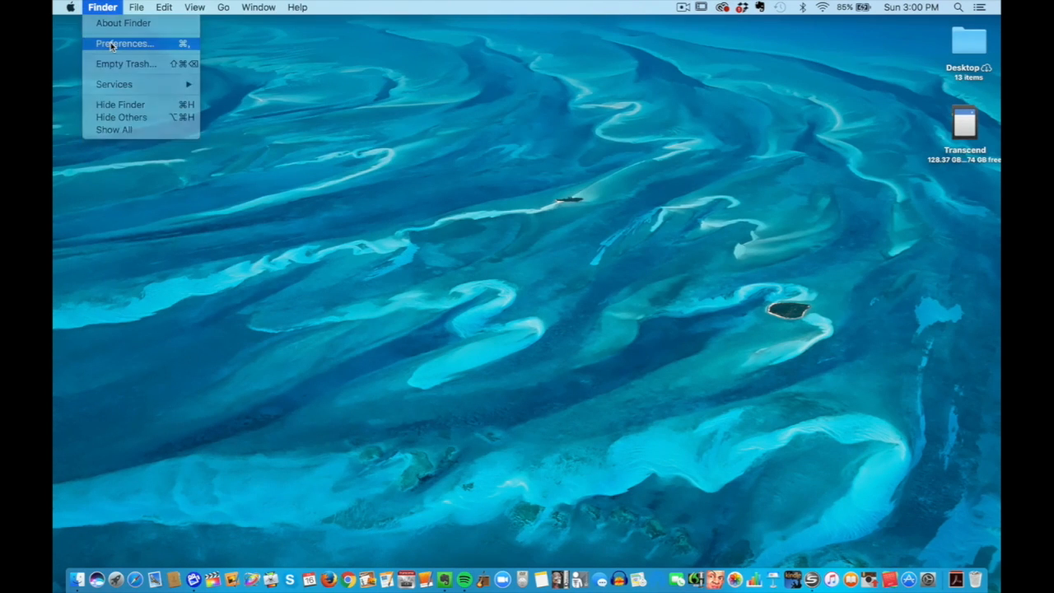
left_click(125, 43)
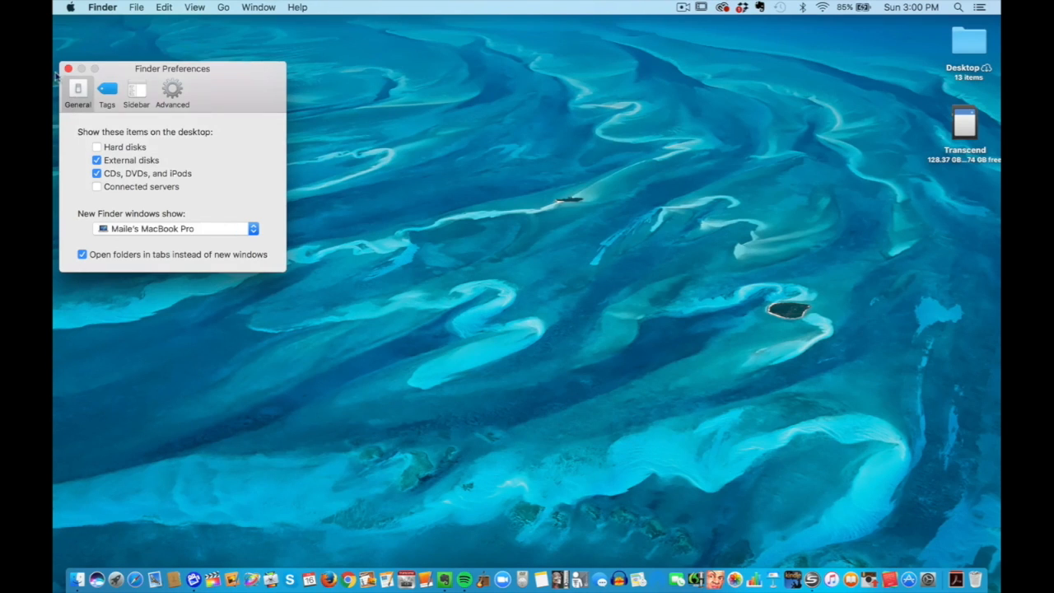
left_click(69, 69)
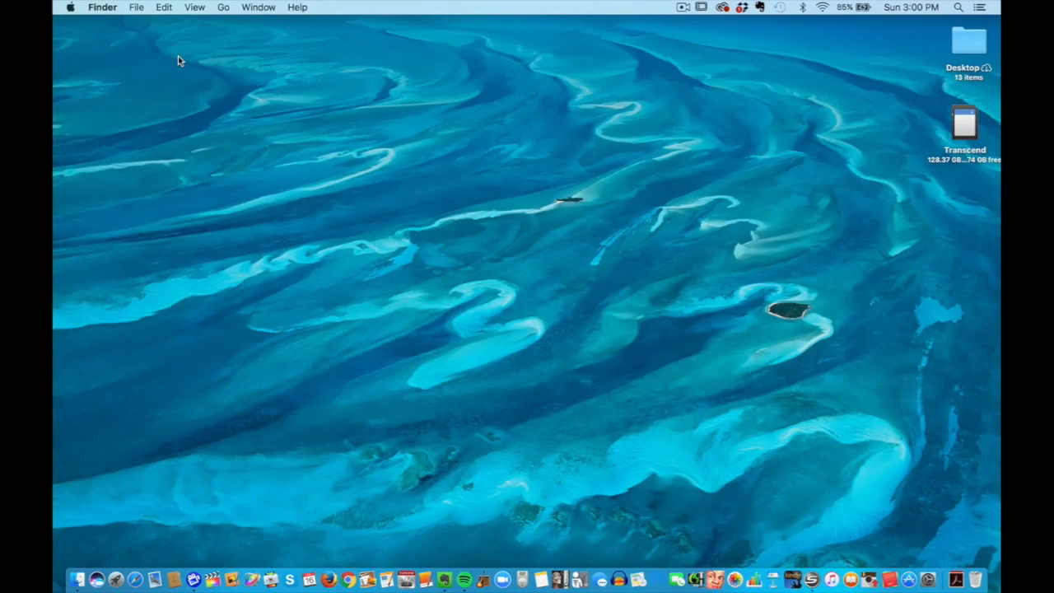
mouse_move(333, 119)
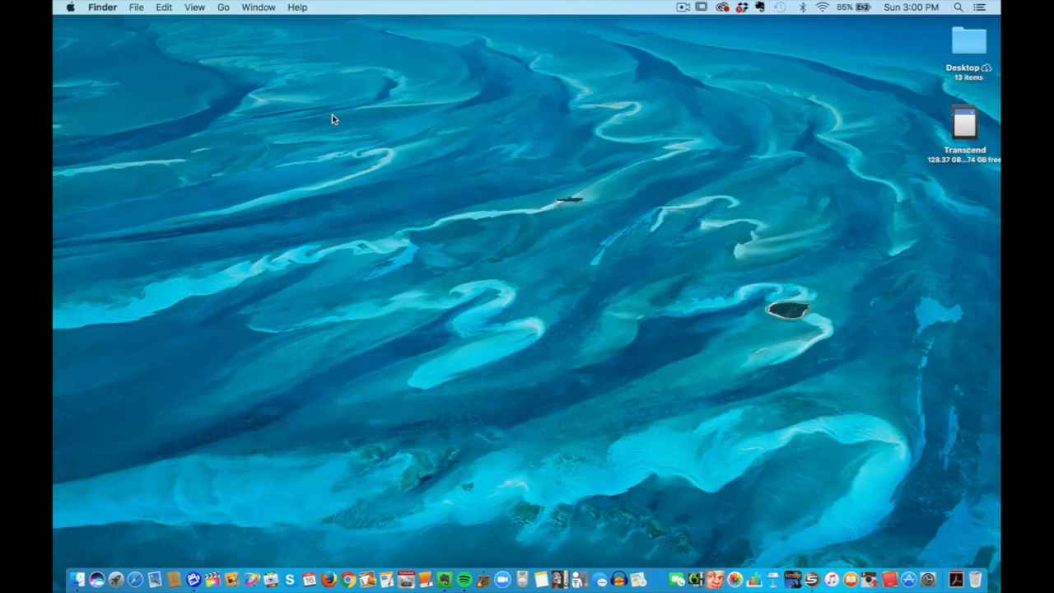
mouse_move(85, 319)
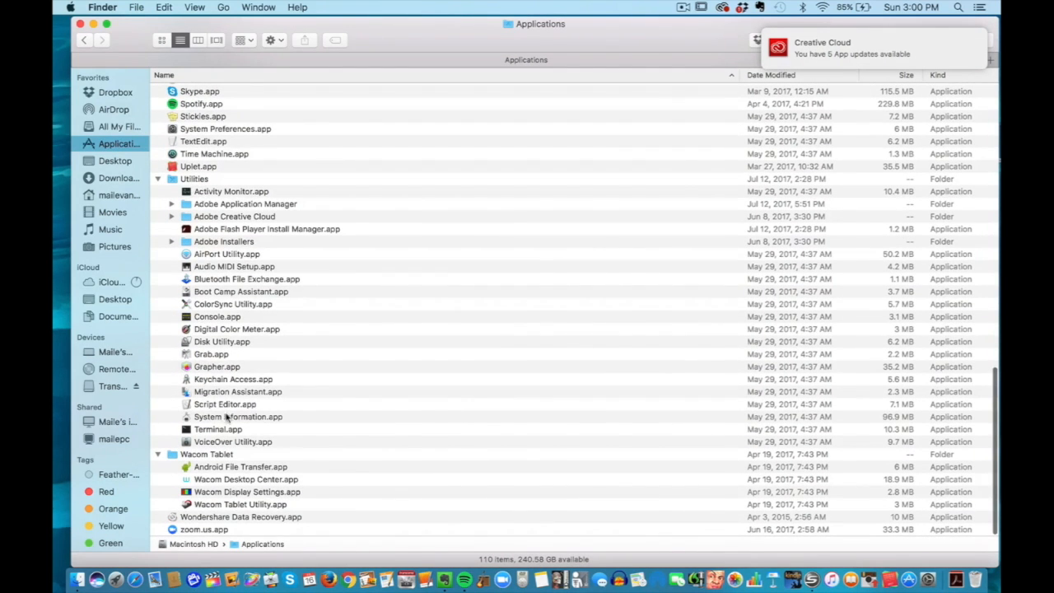
Step: Launch System Information from the Utilities folder
double_click(237, 417)
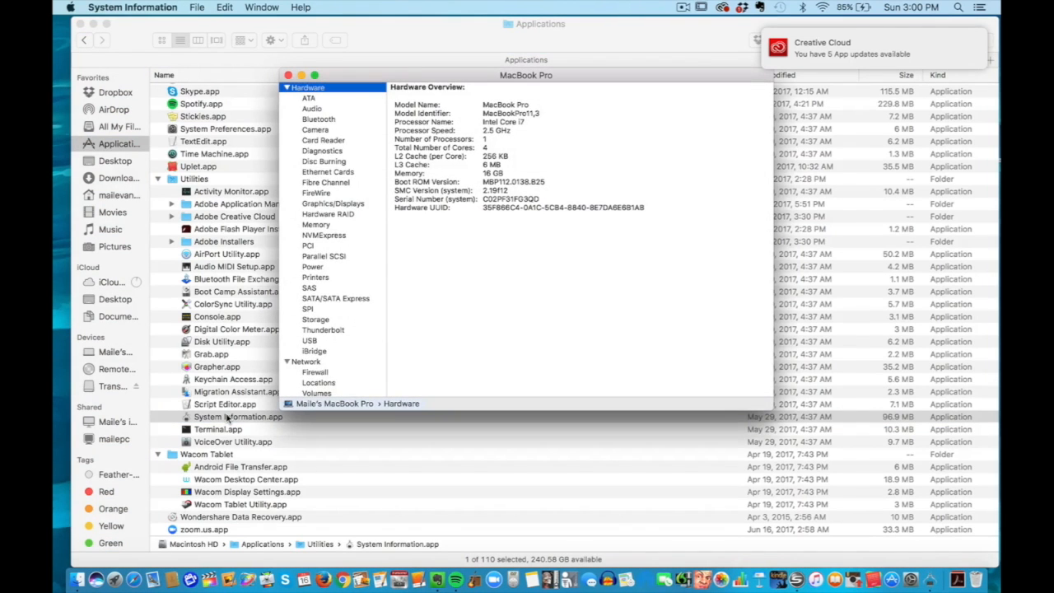
Step: Show the USB 3.0 Bus report and scroll to the Transcend volume entry
left_click(309, 339)
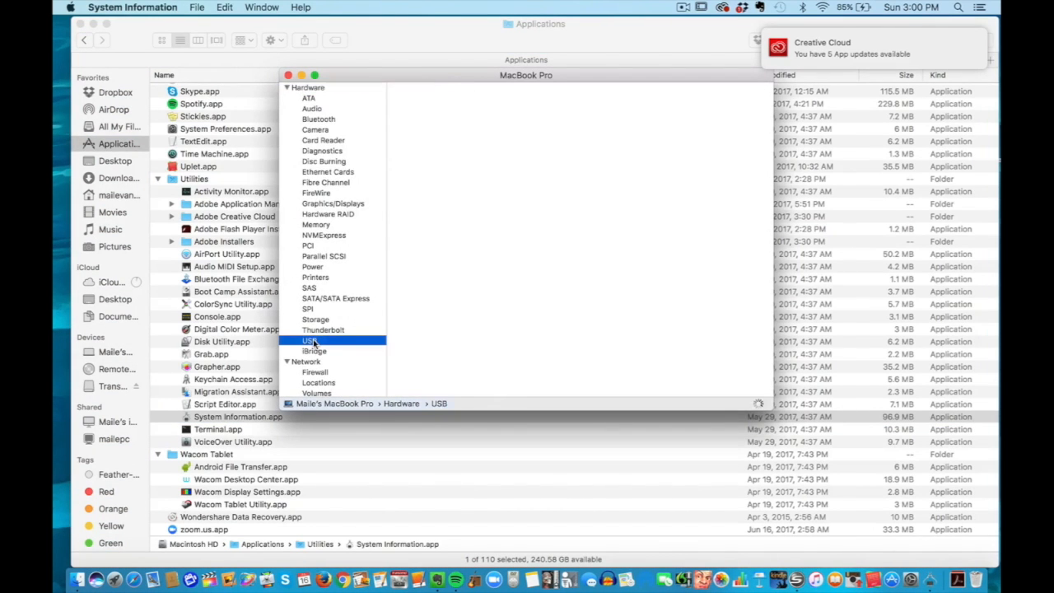
left_click(309, 341)
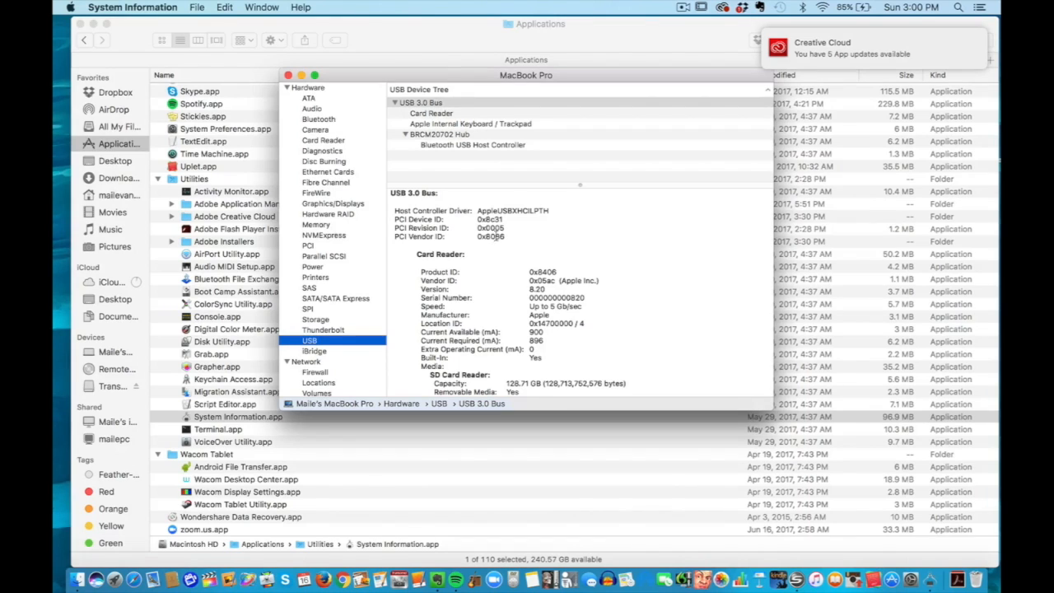
scroll("down", 3)
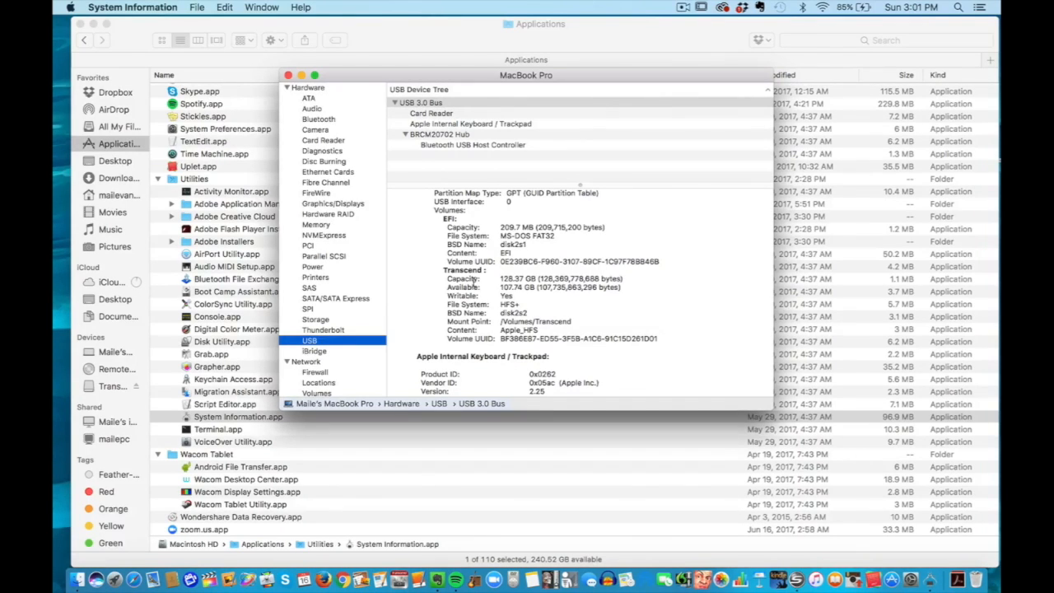
mouse_move(584, 66)
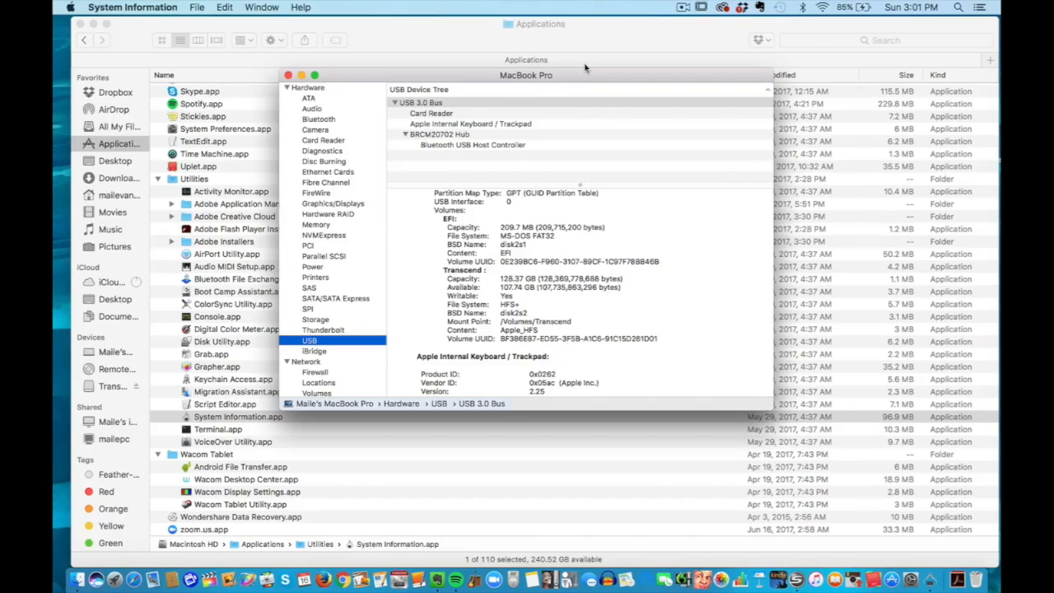